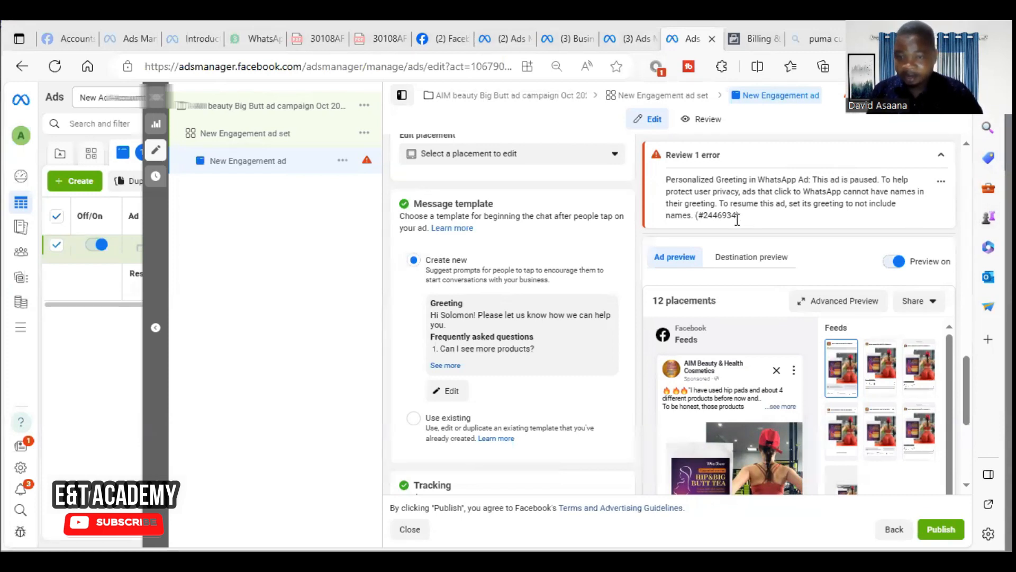
pyautogui.moveTo(842, 219)
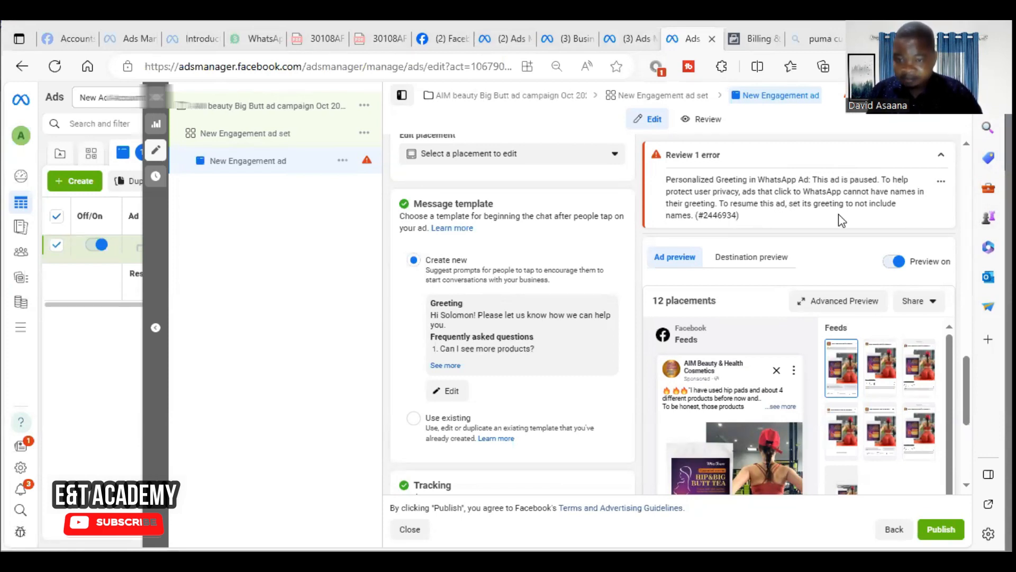
pyautogui.moveTo(900, 201)
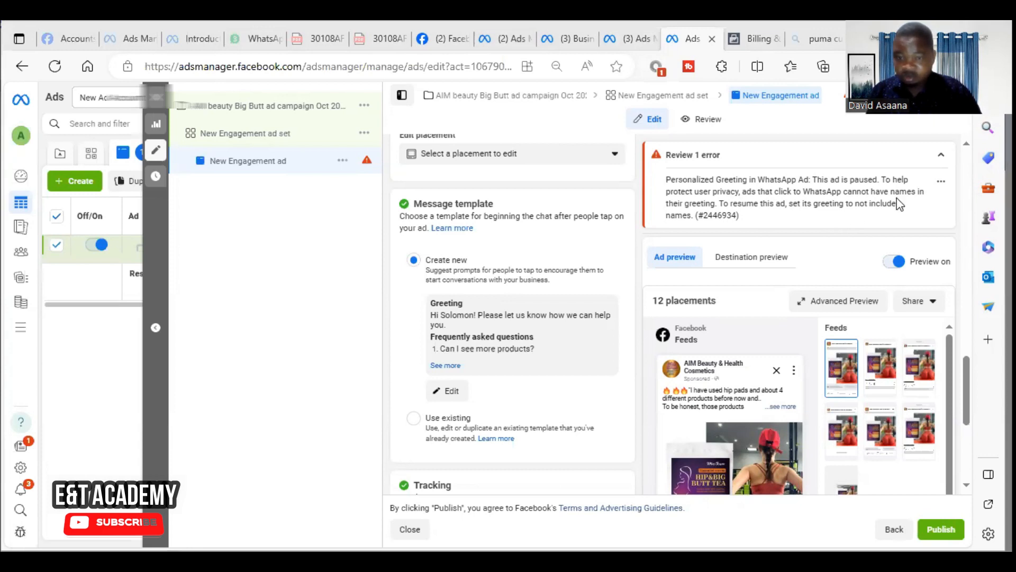
pyautogui.moveTo(312, 320)
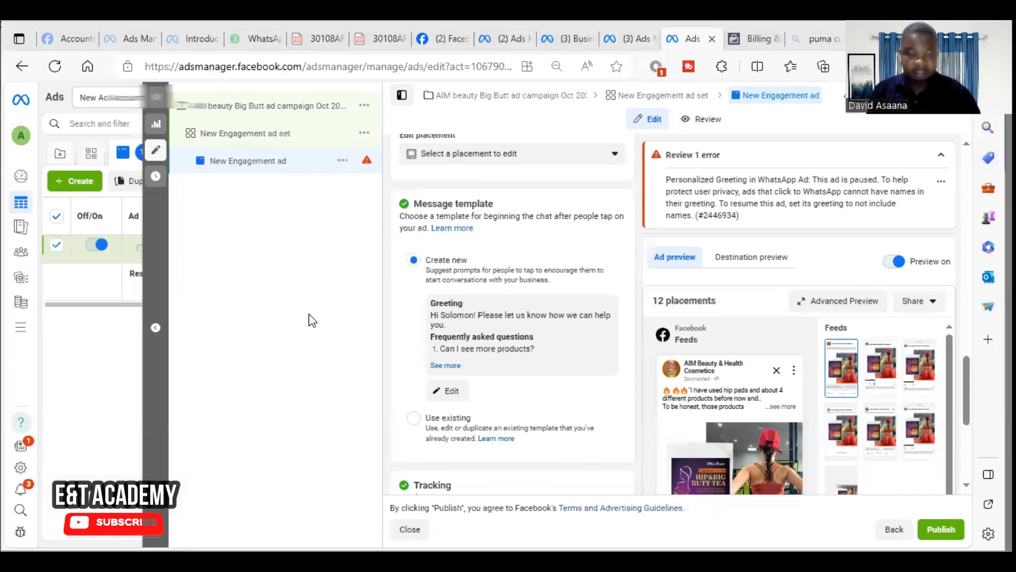
pyautogui.moveTo(600, 518)
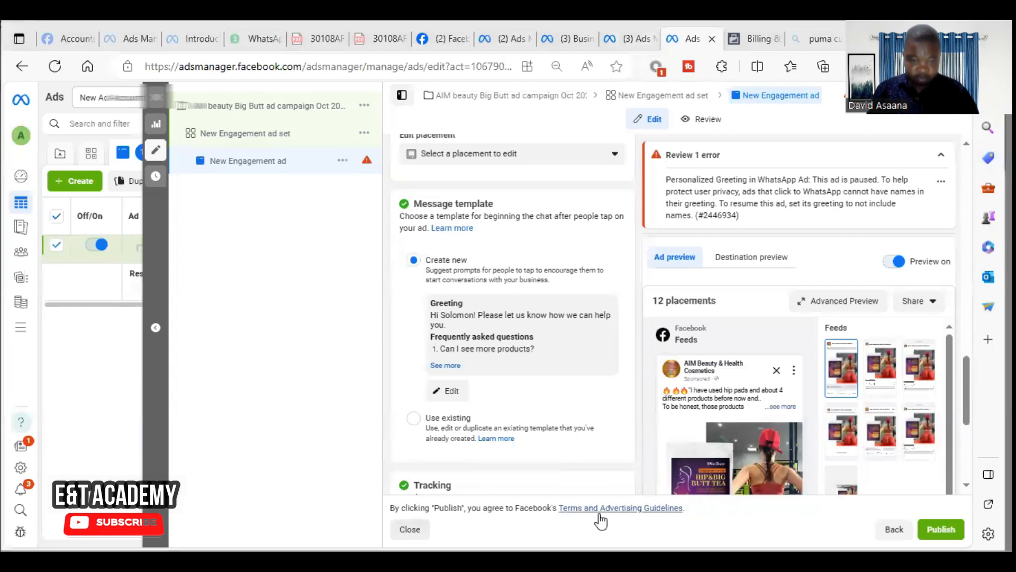
pyautogui.moveTo(579, 522)
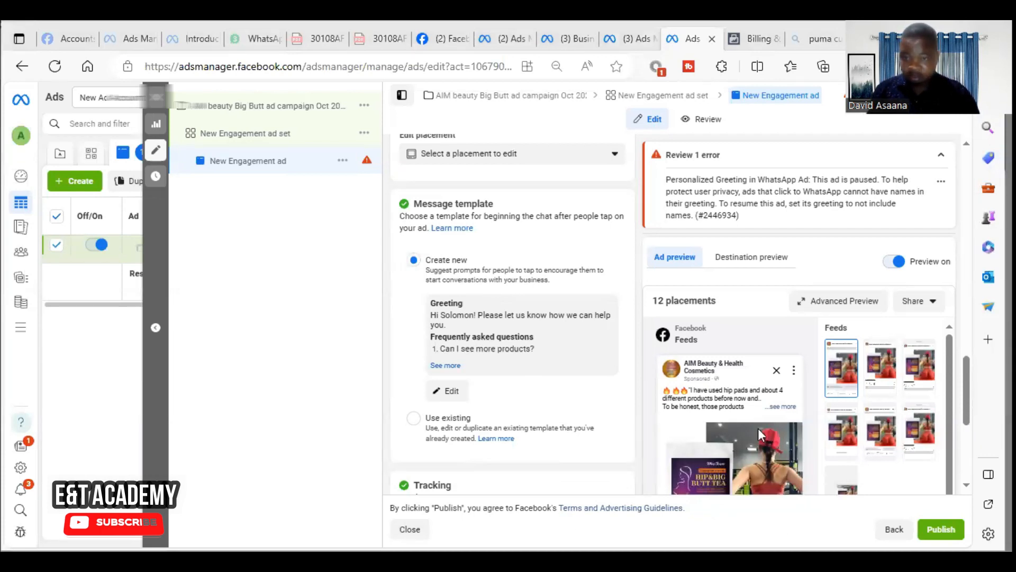
pyautogui.moveTo(706, 227)
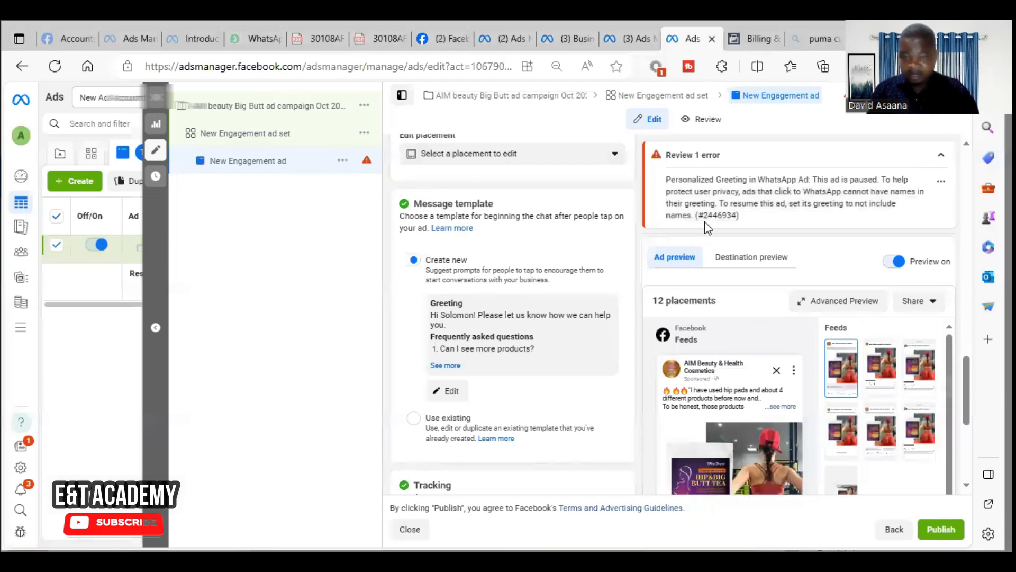
# - Attempt publishing, view why the ad failed over its greeting, and choose Fix errors
pyautogui.scroll(3)
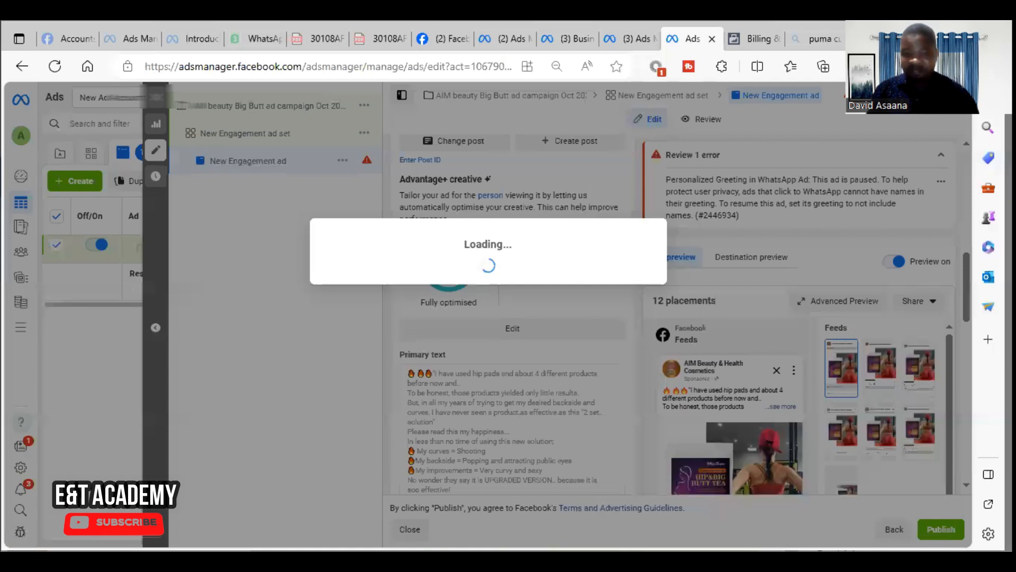
pyautogui.click(941, 529)
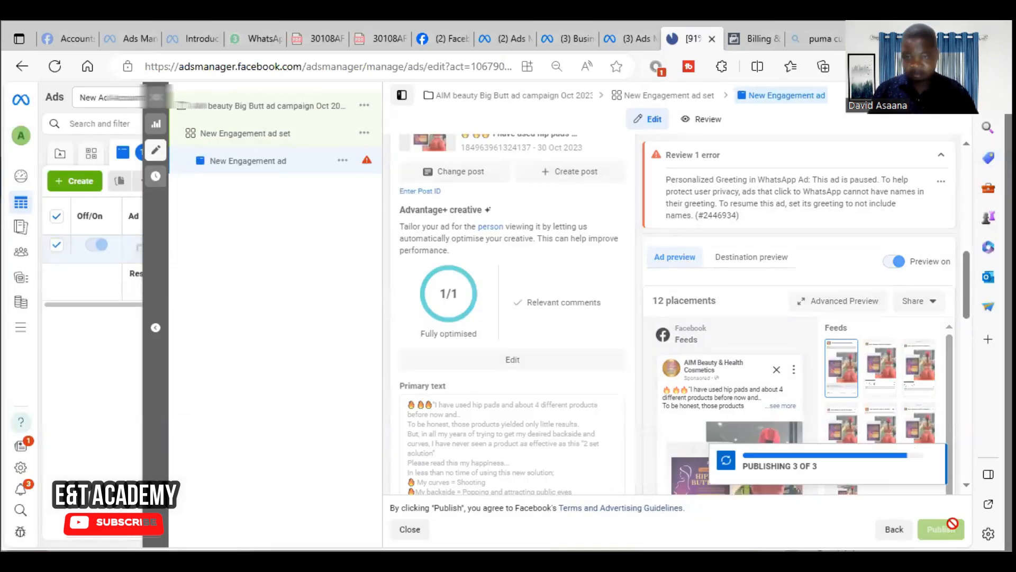
pyautogui.click(940, 529)
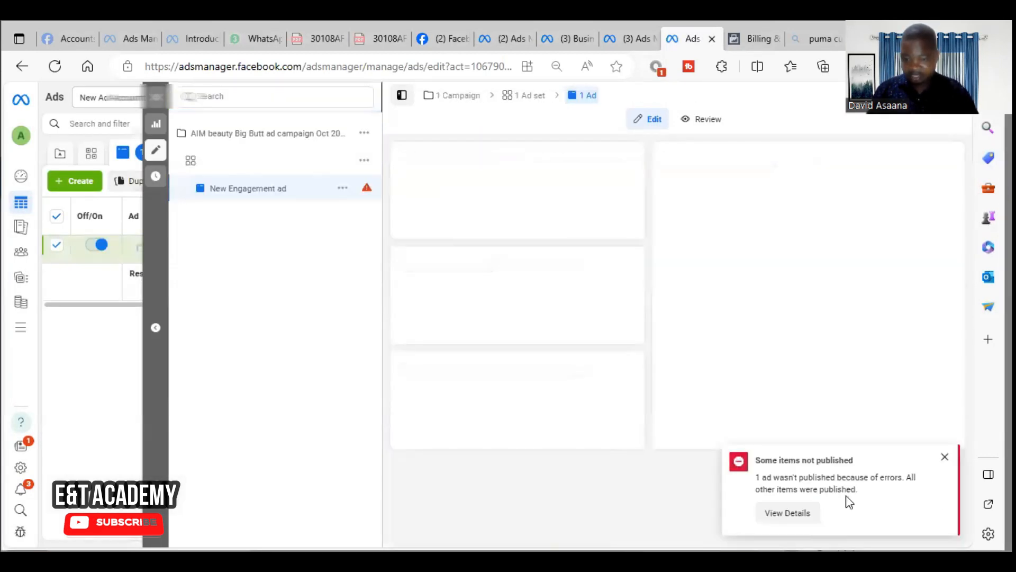
pyautogui.click(248, 188)
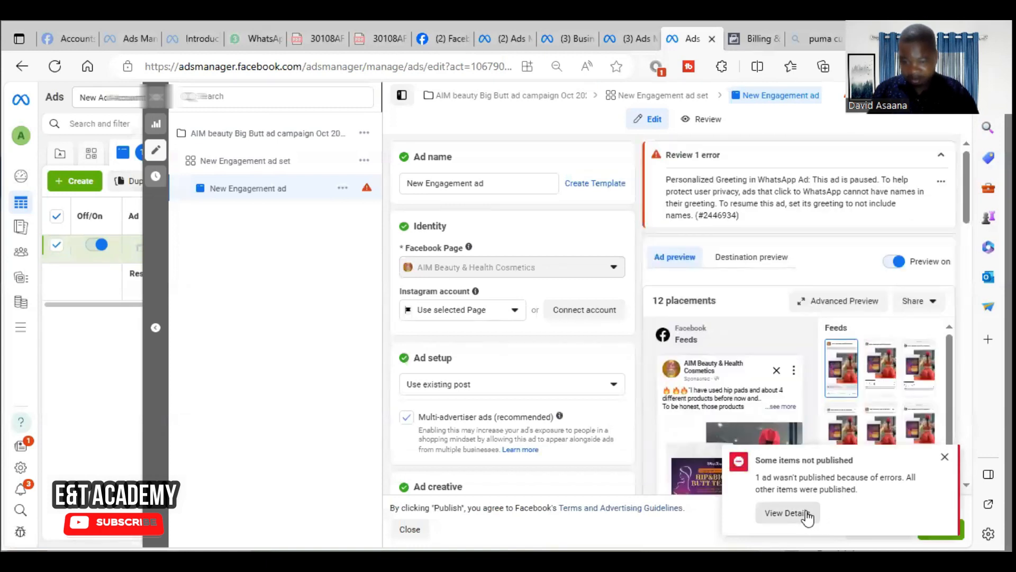
pyautogui.click(786, 513)
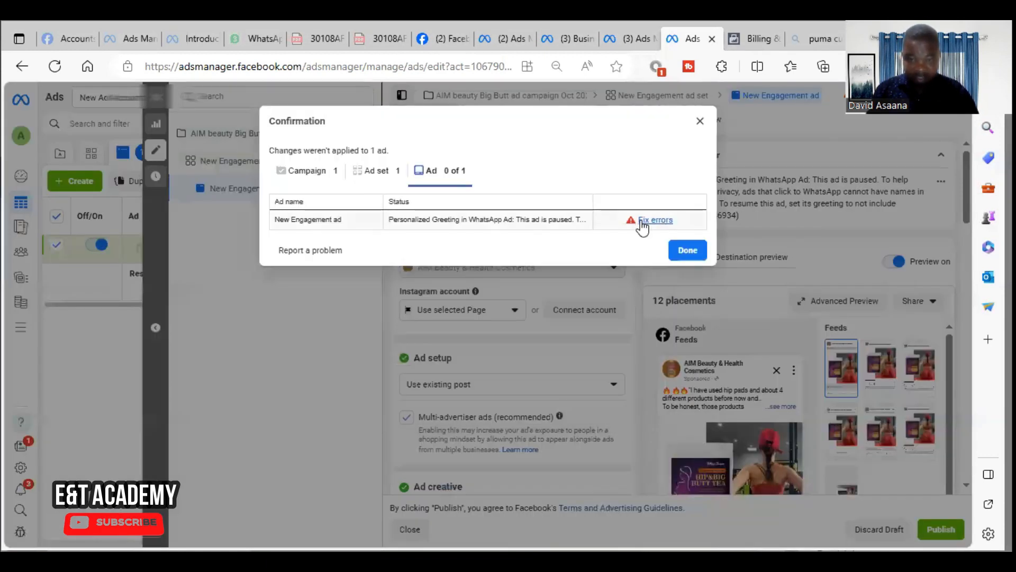
pyautogui.click(655, 220)
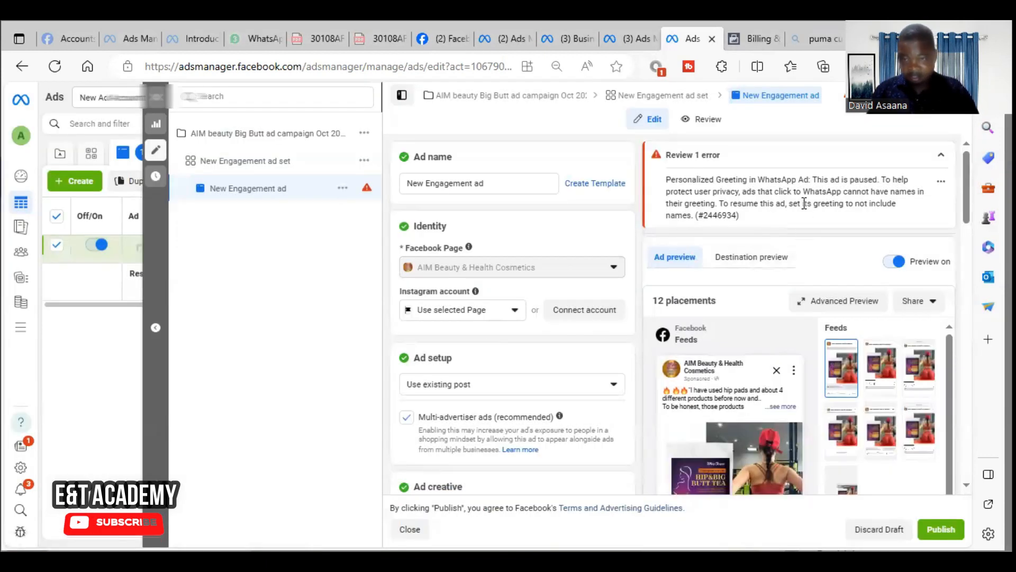
pyautogui.moveTo(379, 268)
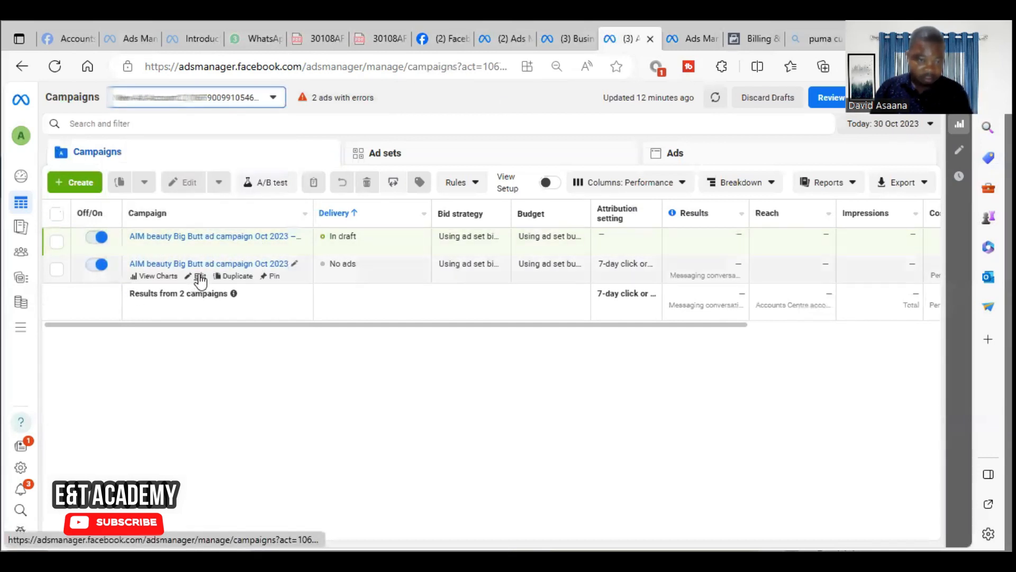
pyautogui.moveTo(208, 279)
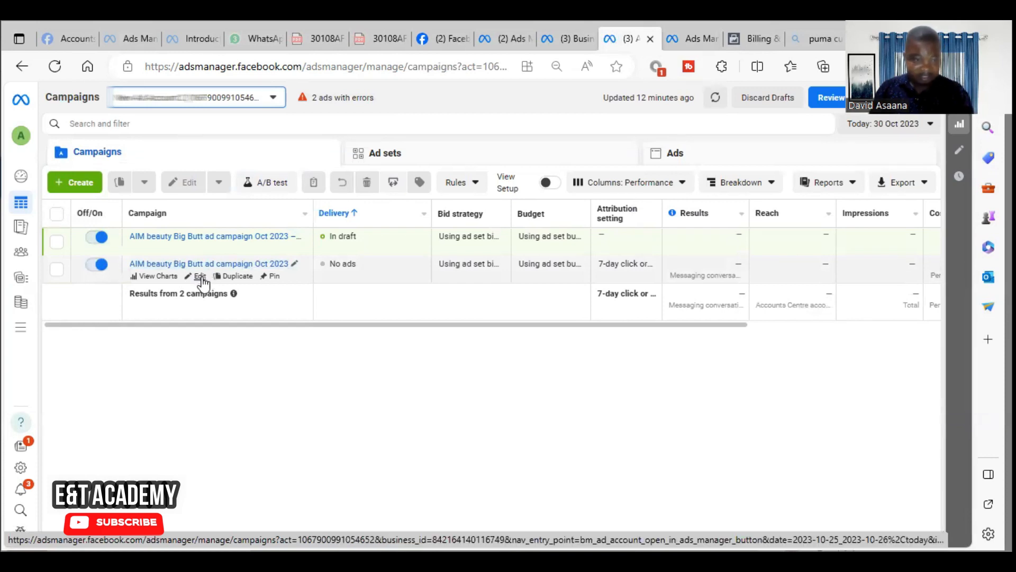
pyautogui.moveTo(213, 287)
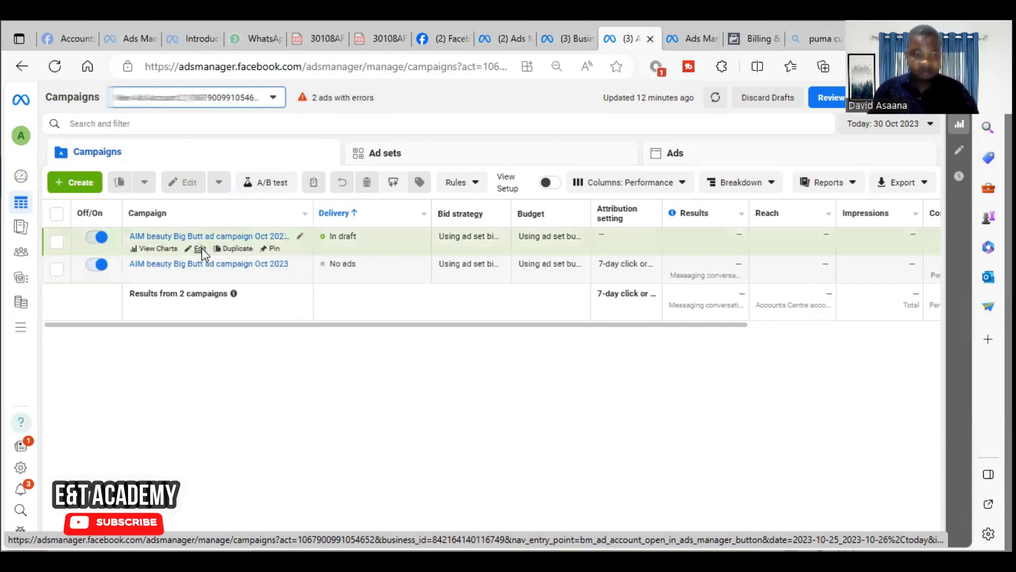
pyautogui.click(200, 248)
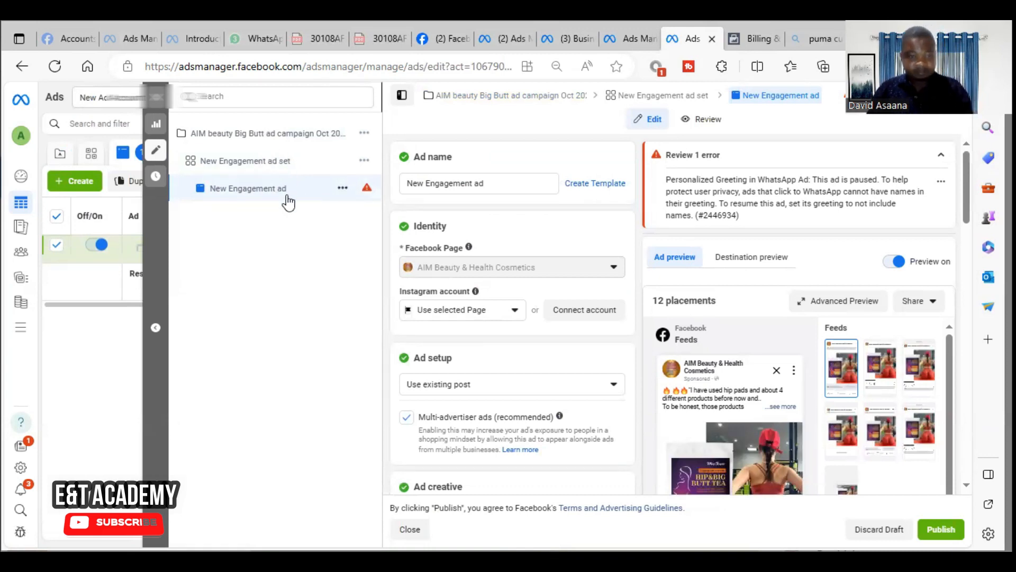
# - Find the Message template section and edit the WhatsApp greeting template
pyautogui.scroll(-3)
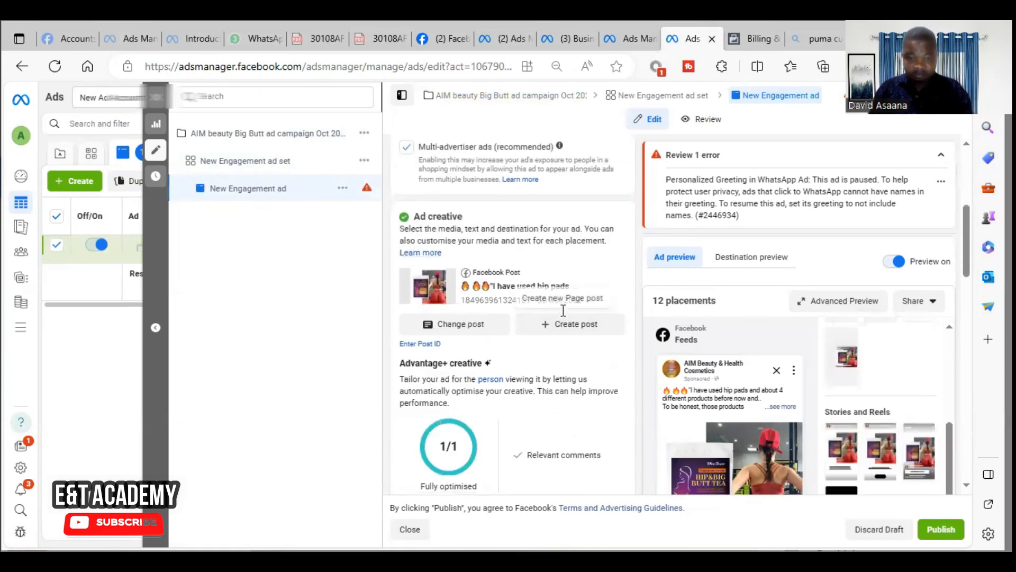
pyautogui.scroll(-3)
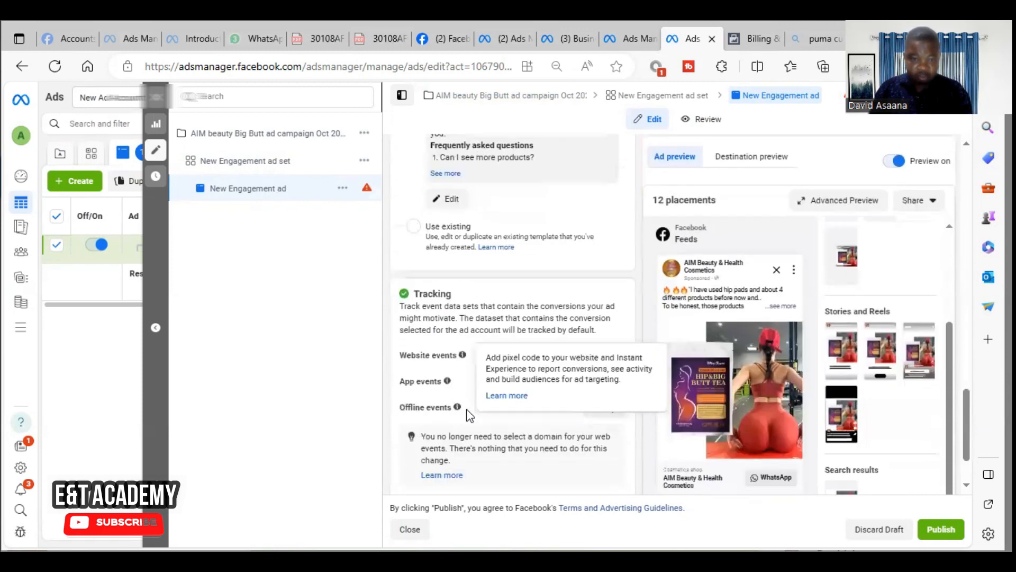
pyautogui.scroll(3)
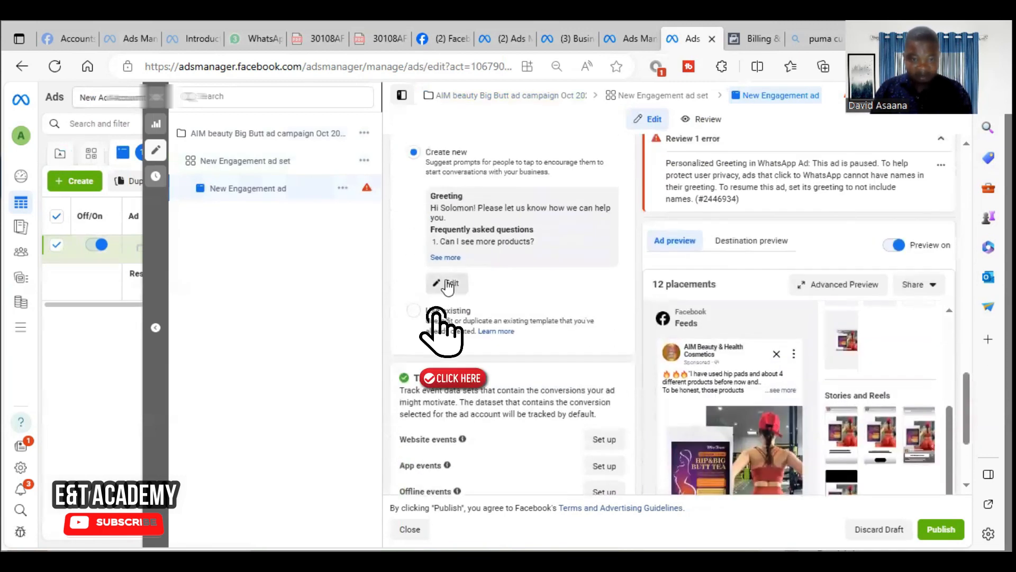
pyautogui.click(448, 284)
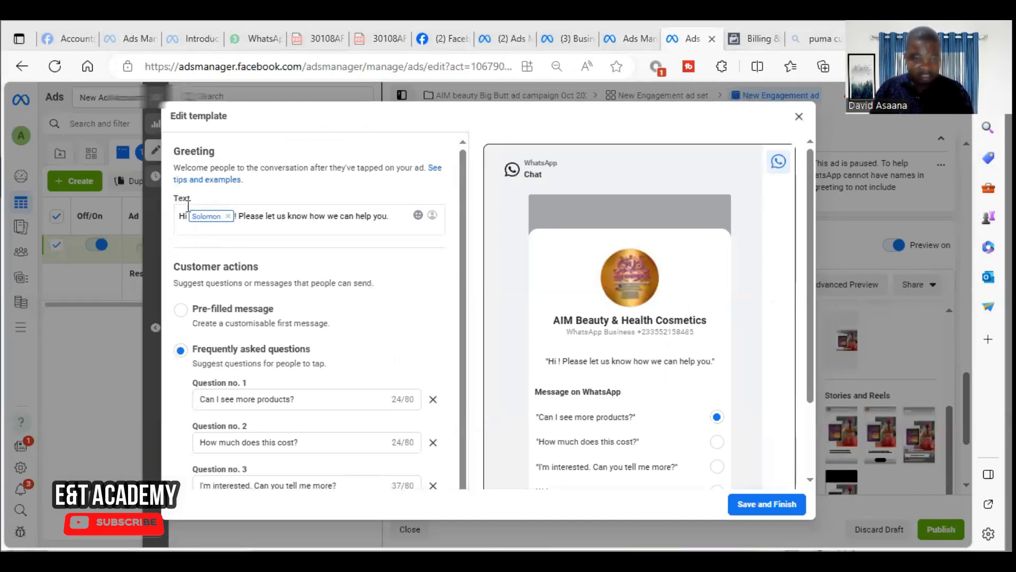
pyautogui.moveTo(232, 225)
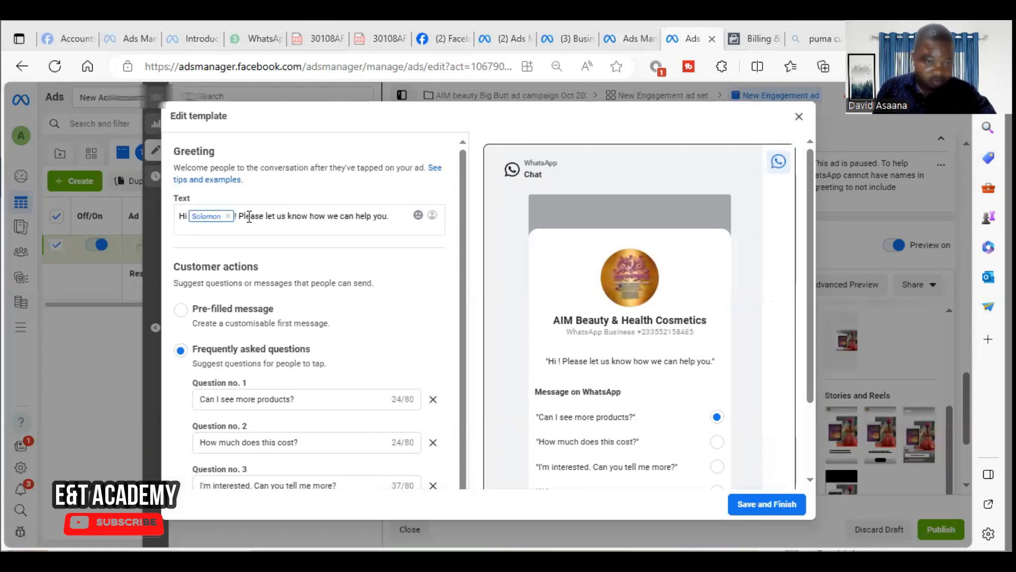
pyautogui.moveTo(208, 216)
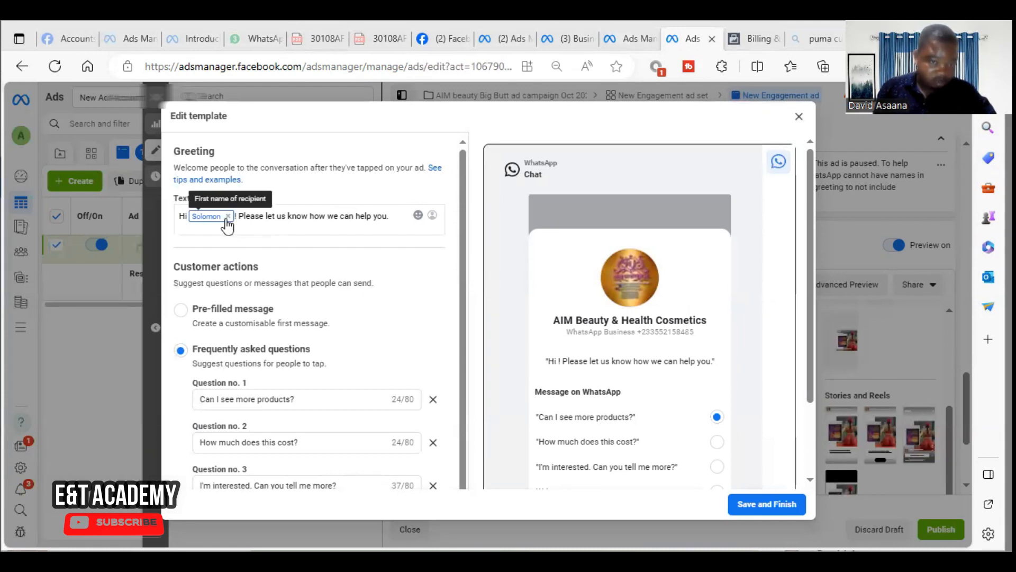
# - Delete the 'First name of recipient' tag from the greeting and the third FAQ question
pyautogui.click(228, 216)
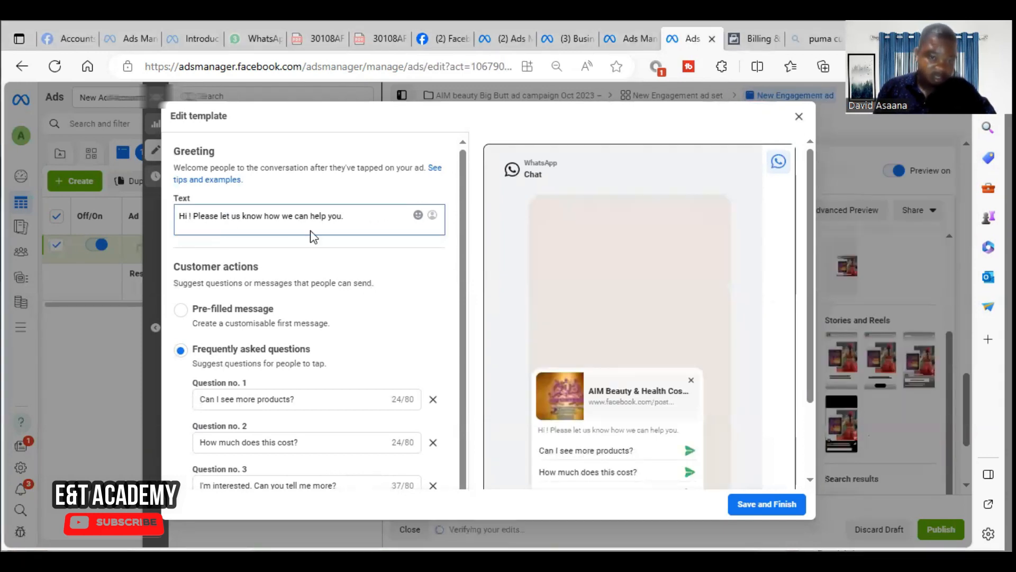
pyautogui.scroll(-3)
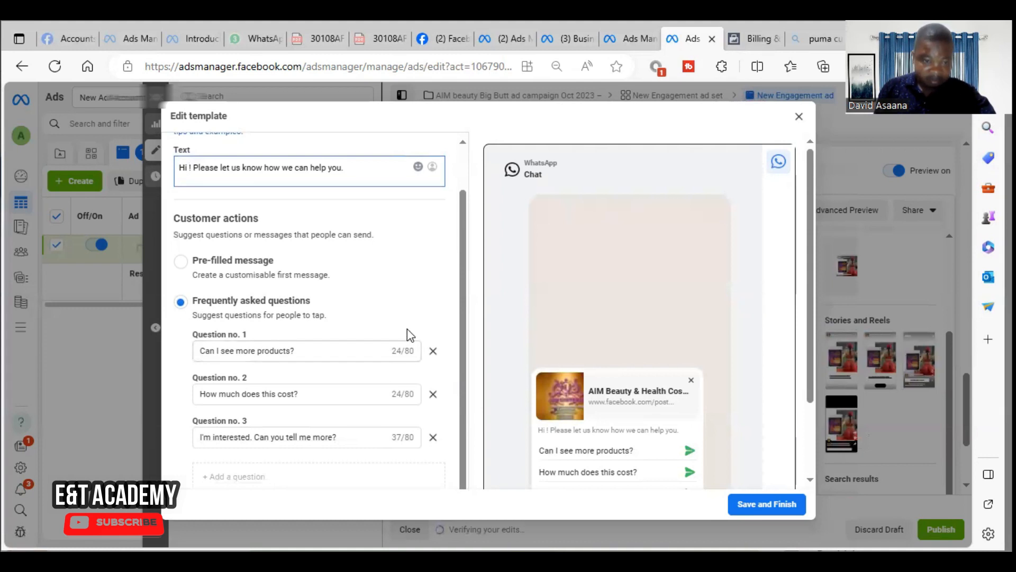
pyautogui.moveTo(433, 437)
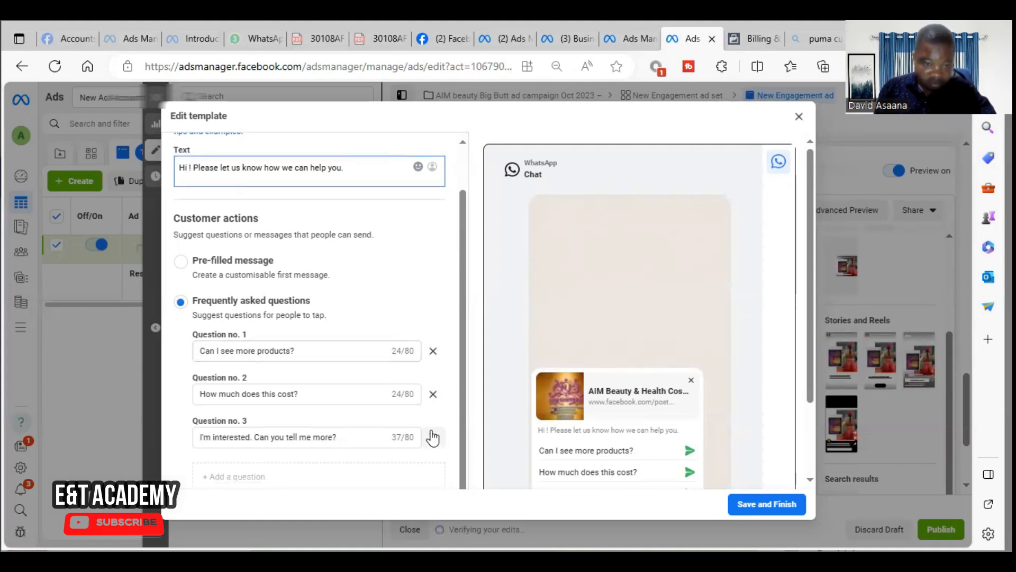
pyautogui.click(433, 437)
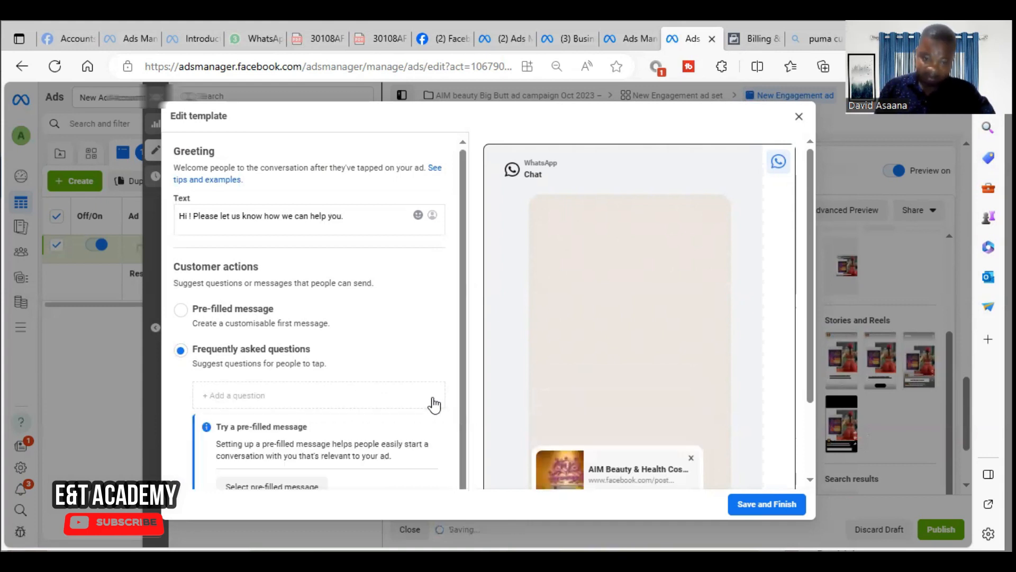
pyautogui.moveTo(418, 288)
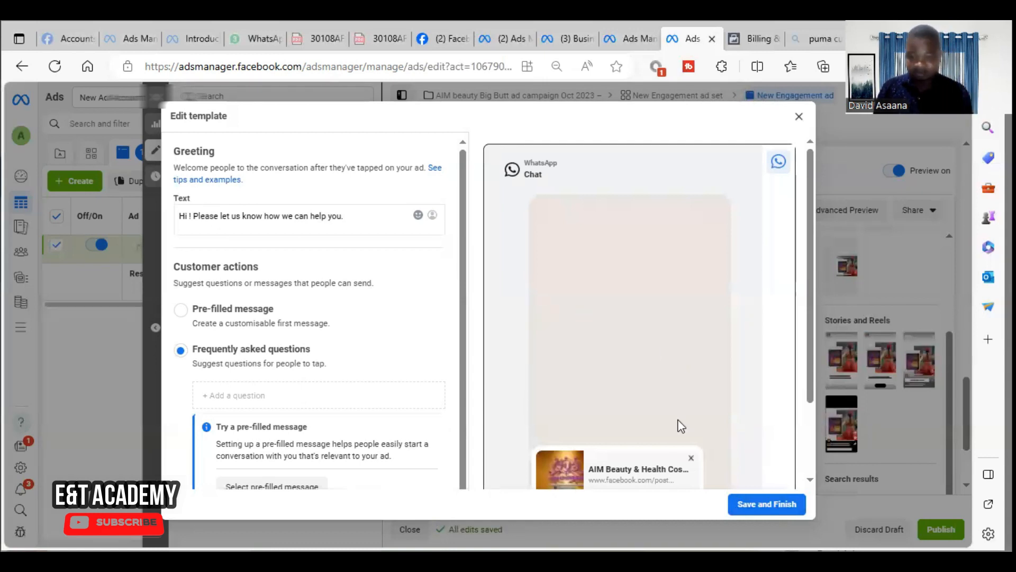
# - Save and finish the question-free greeting template
pyautogui.click(766, 504)
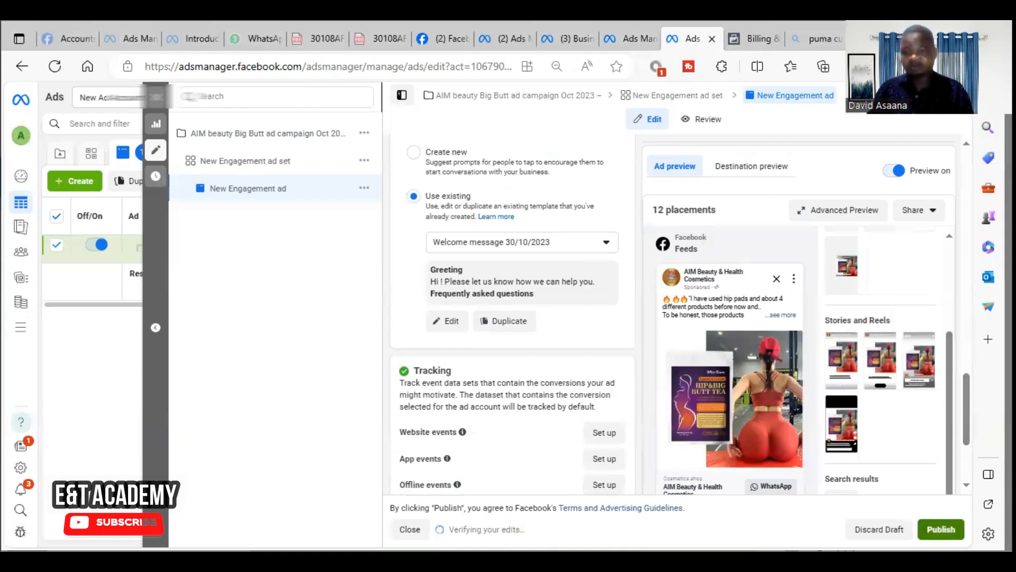
# - Republish the engagement ad and check that all its sections verify as complete
pyautogui.click(941, 529)
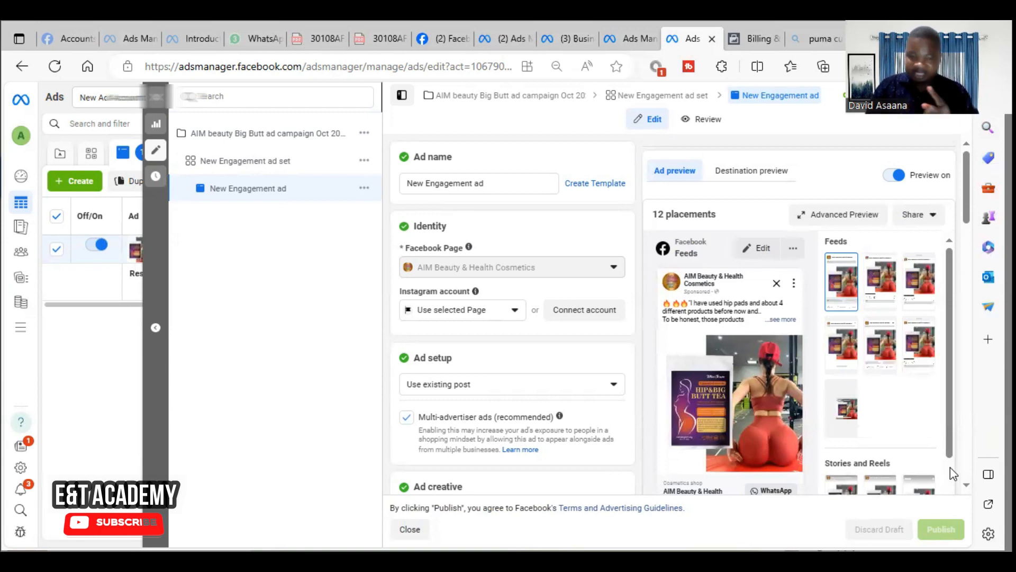
pyautogui.scroll(-3)
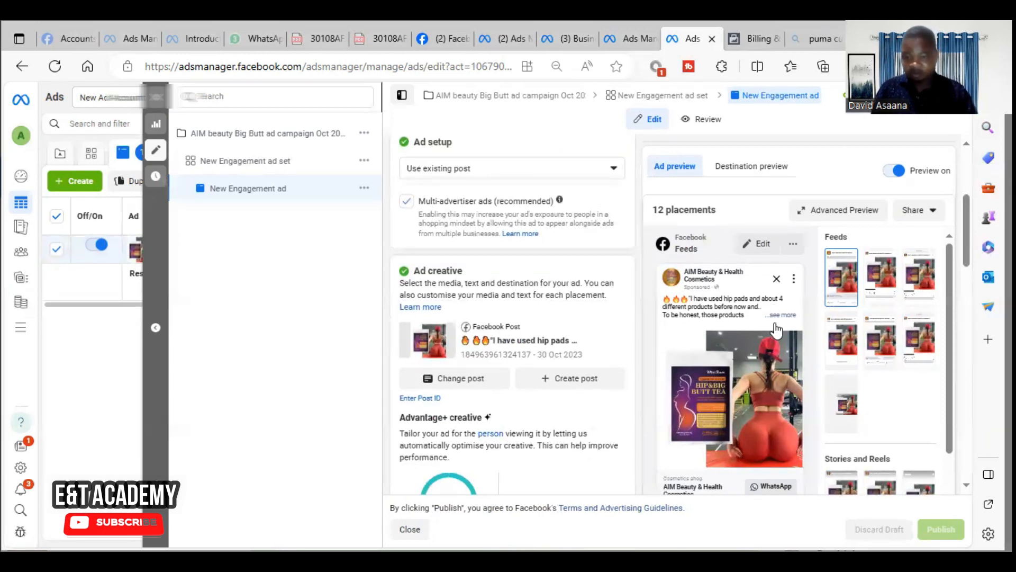
pyautogui.moveTo(743, 385)
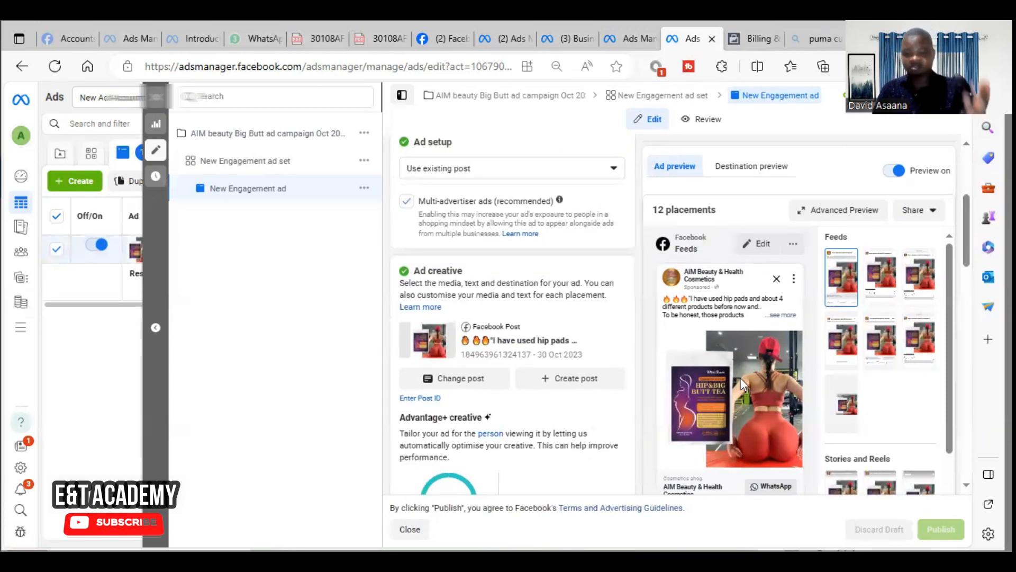